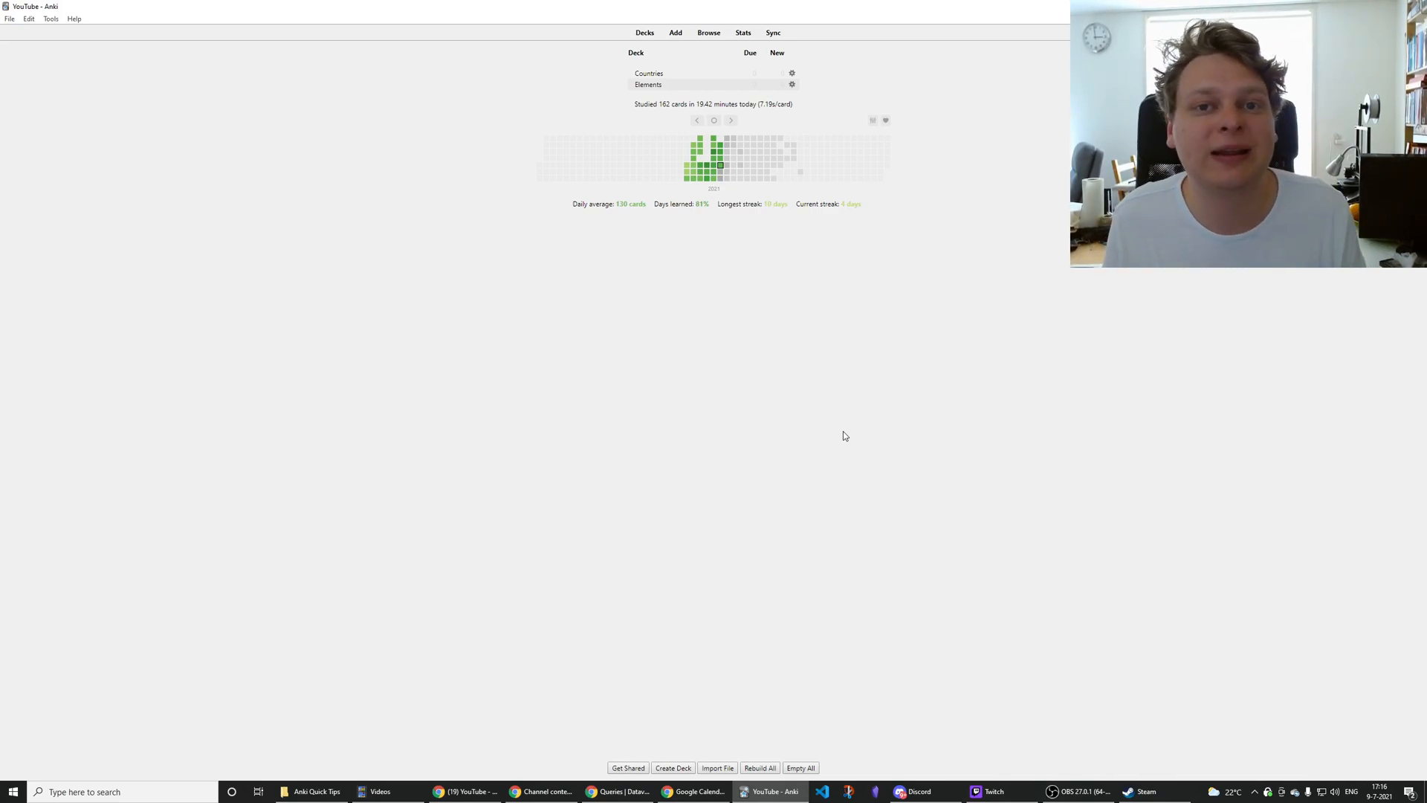
mouse_move(356, 175)
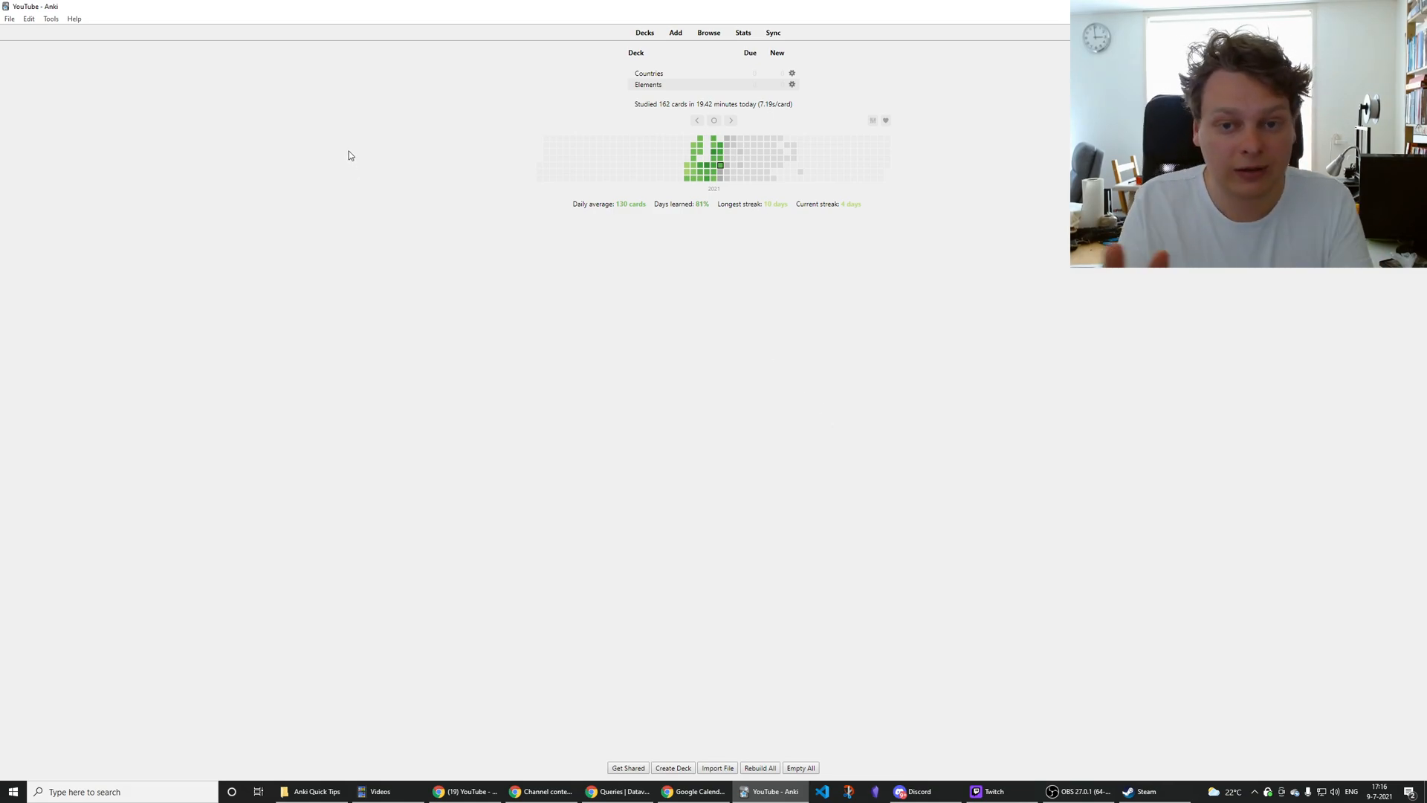
mouse_move(19, 34)
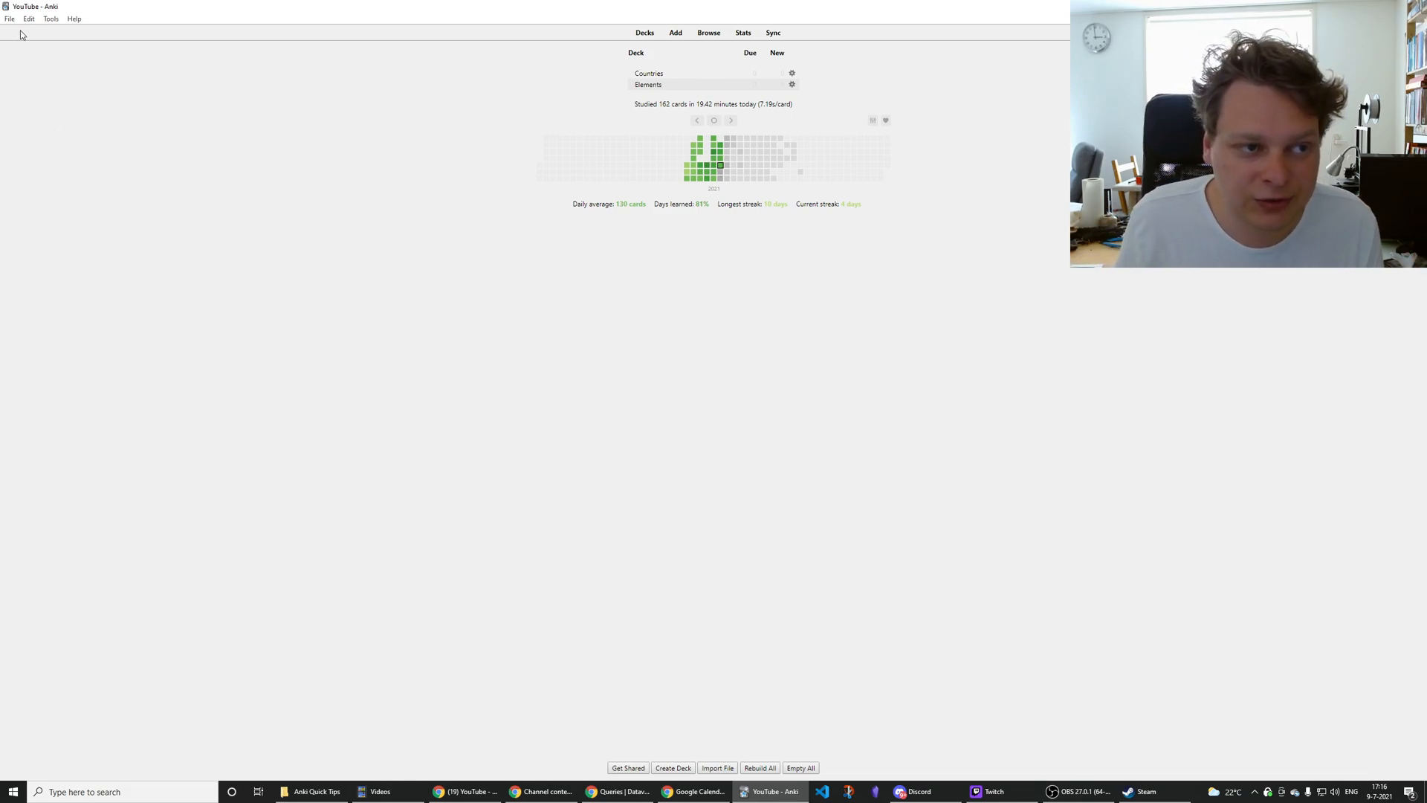
Step: Leave the current profile via File > Switch Profile to reach the profile chooser
click(11, 18)
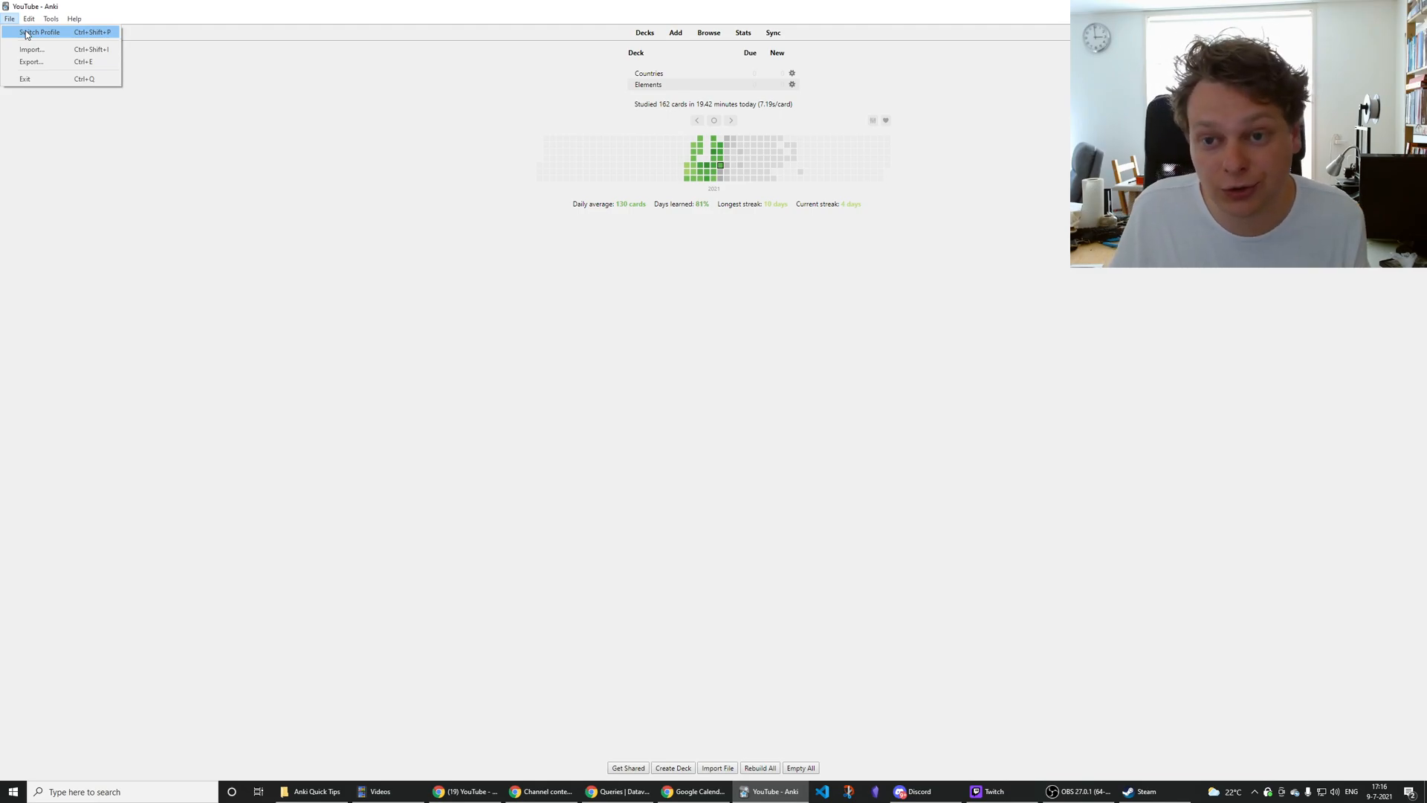
click(38, 31)
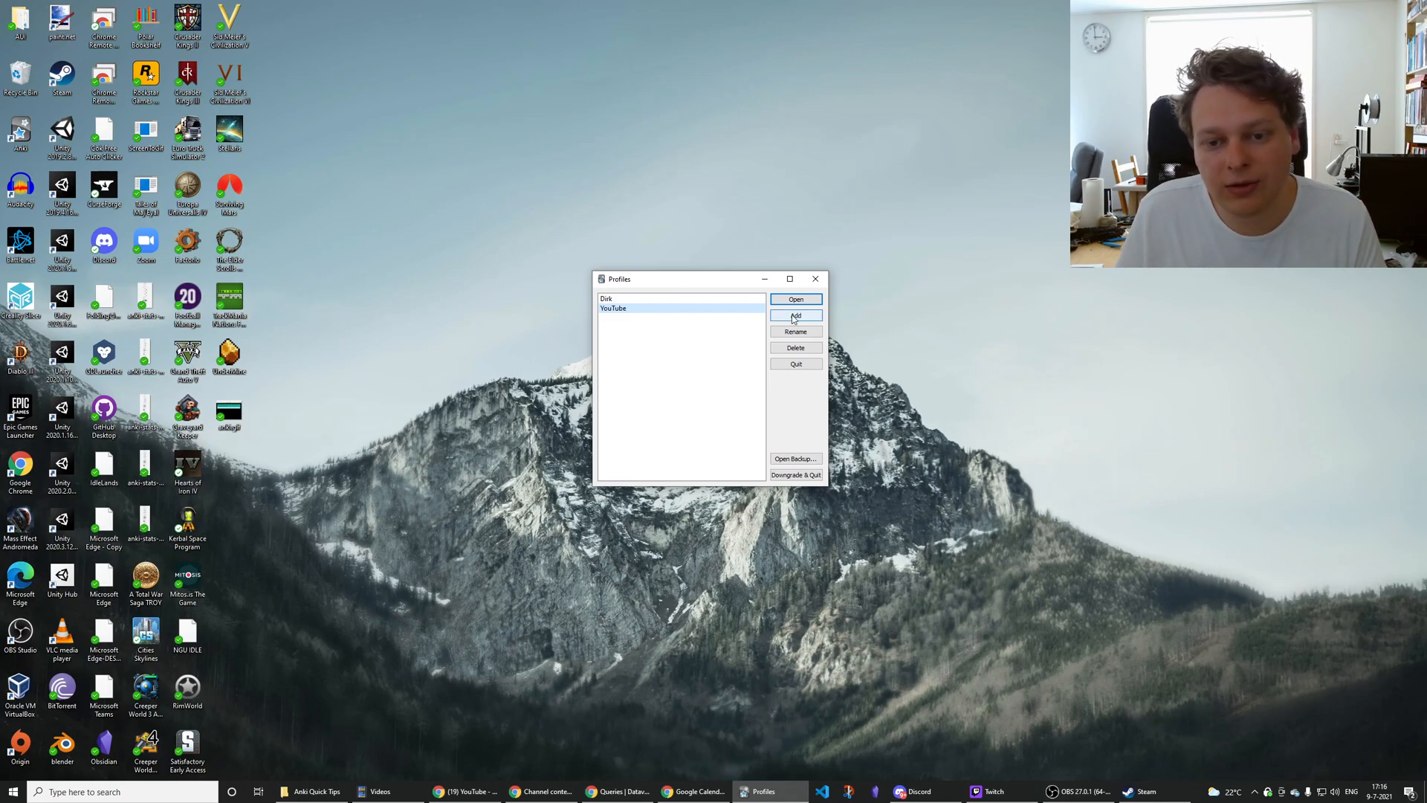
Step: Create a new profile named 'Tutorial' and open it to its empty Default deck
click(794, 315)
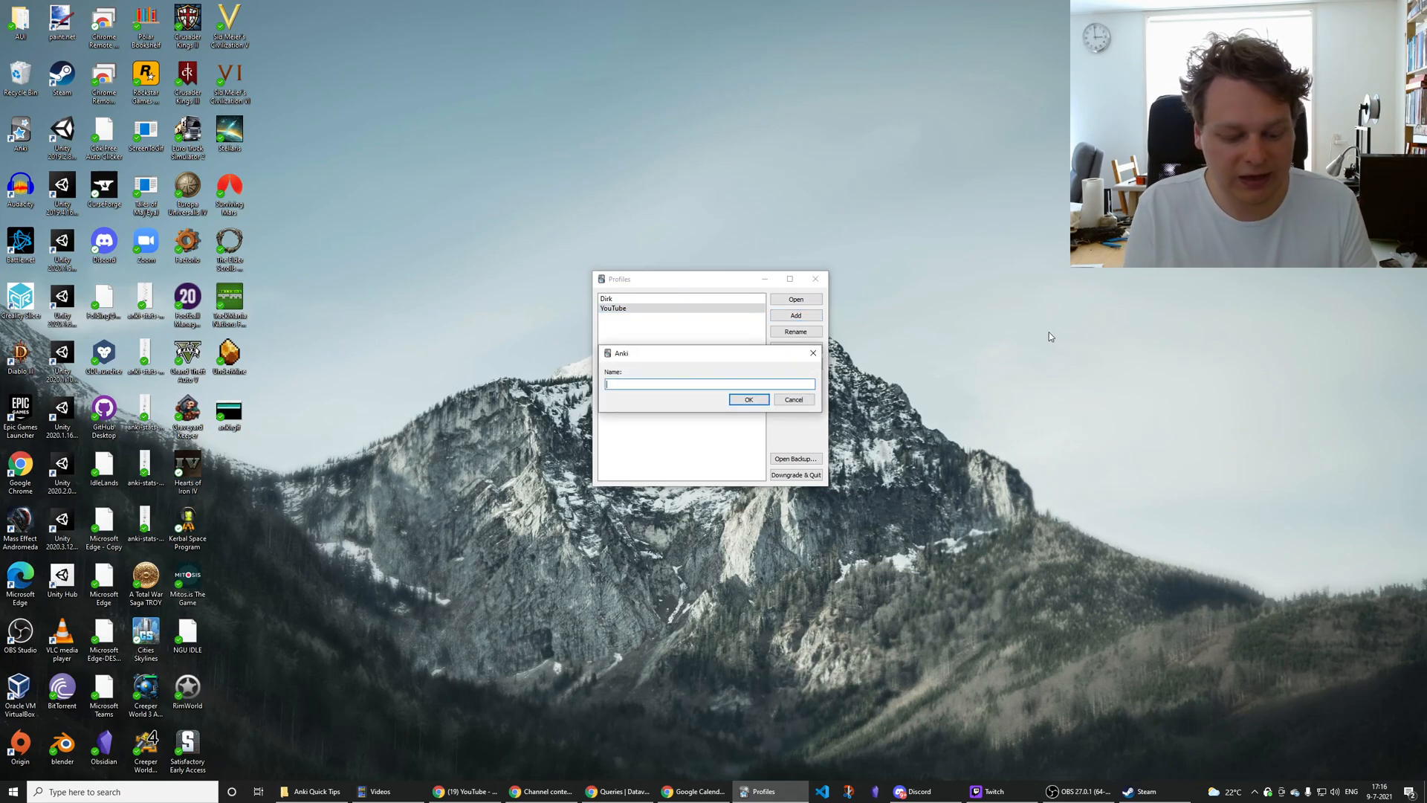
text(Tutorial)
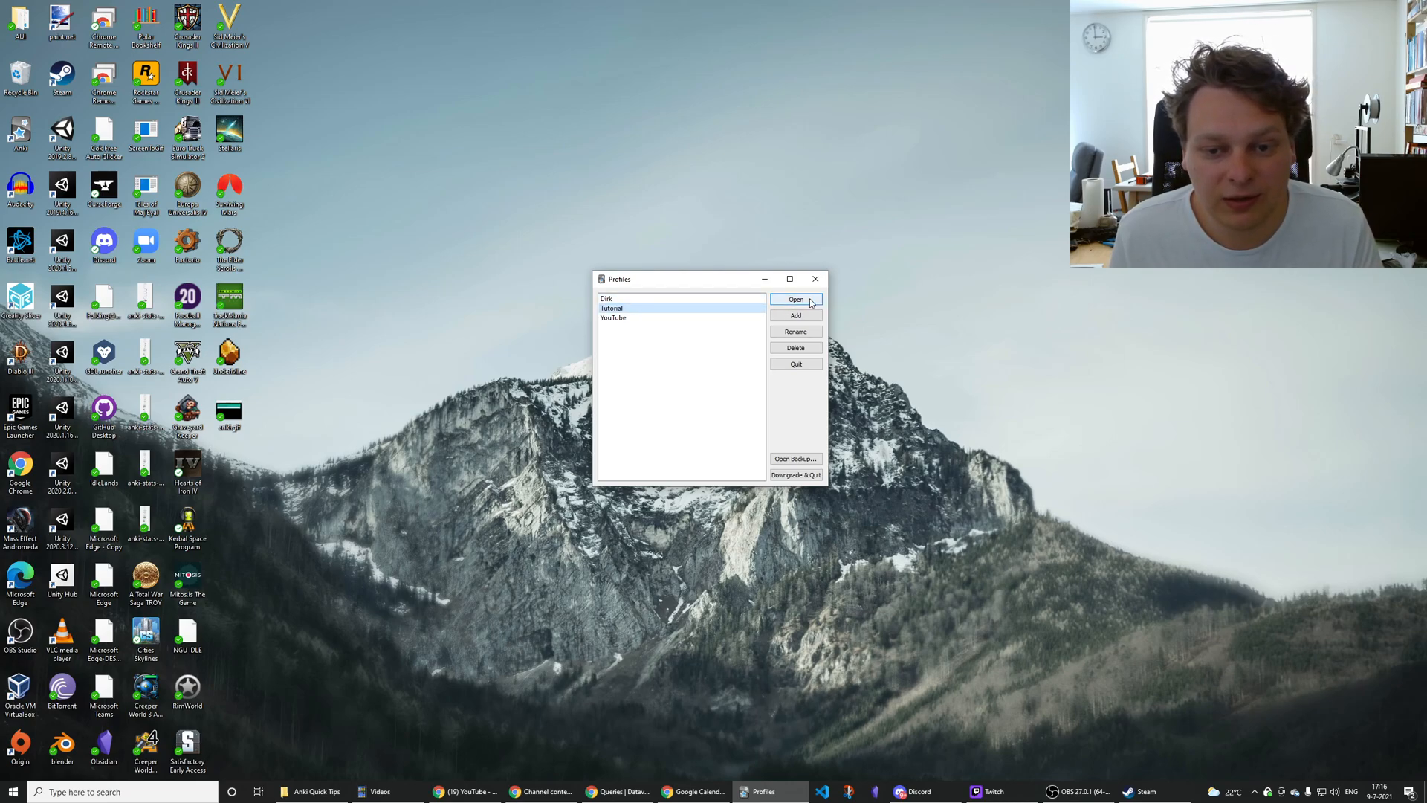
click(795, 299)
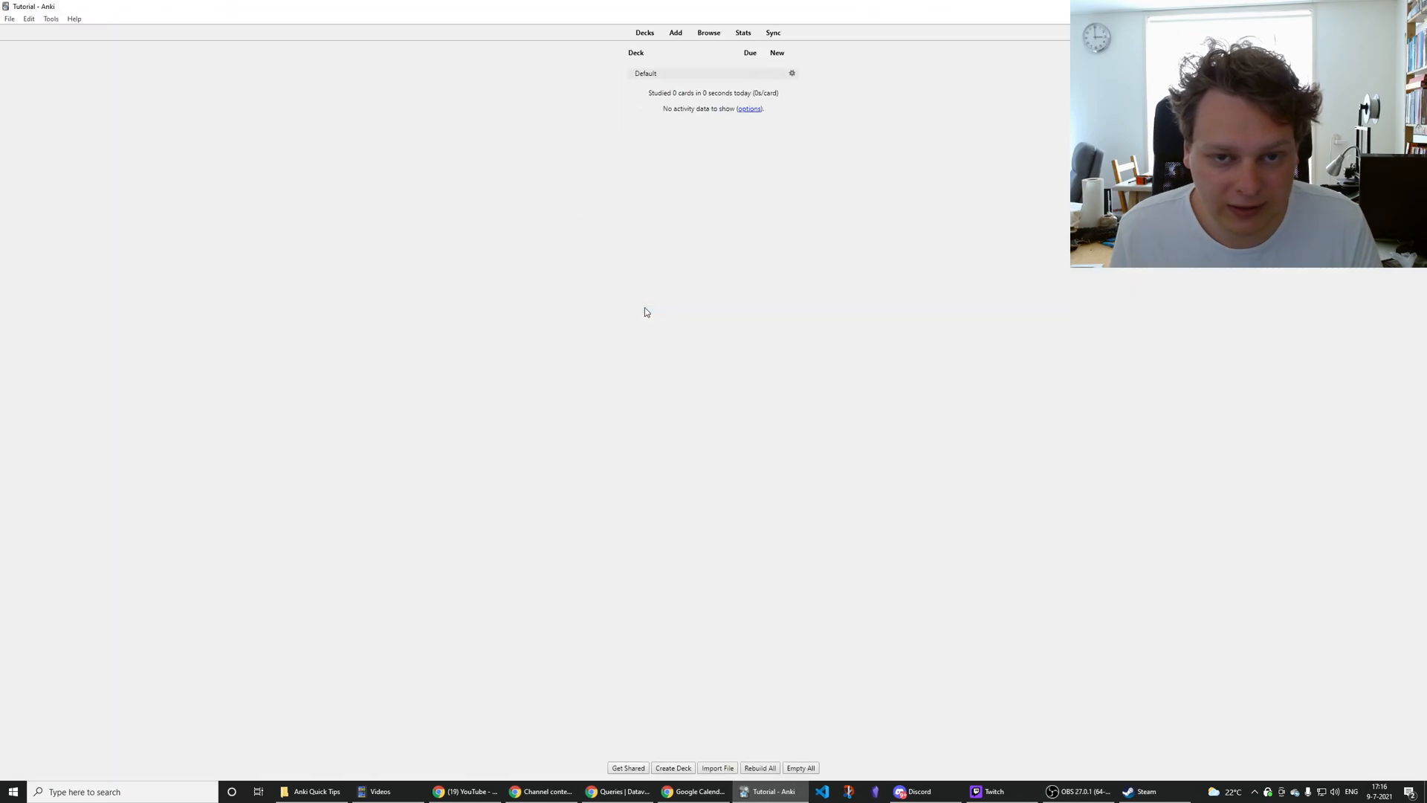